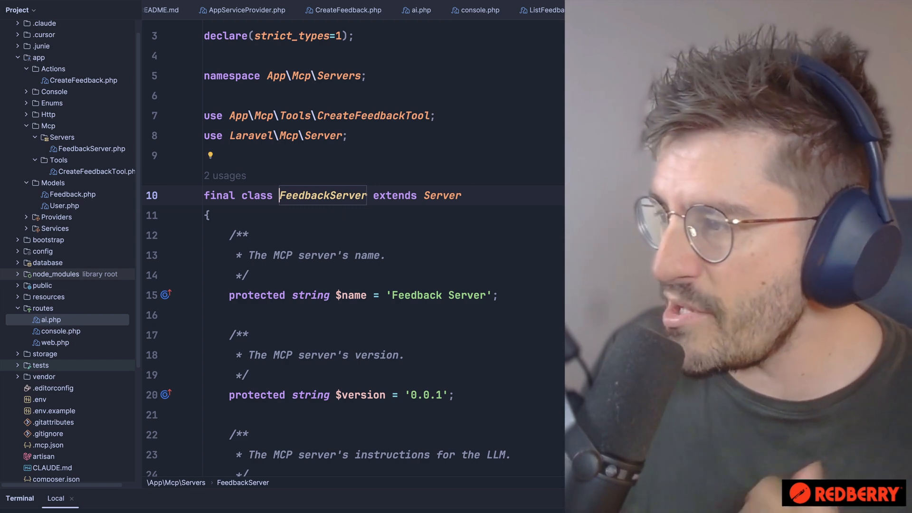
# Jump to the CreateFeedbackTool class and review its handle() method validating content and calling CreateFeedback
pyautogui.scroll(-3)
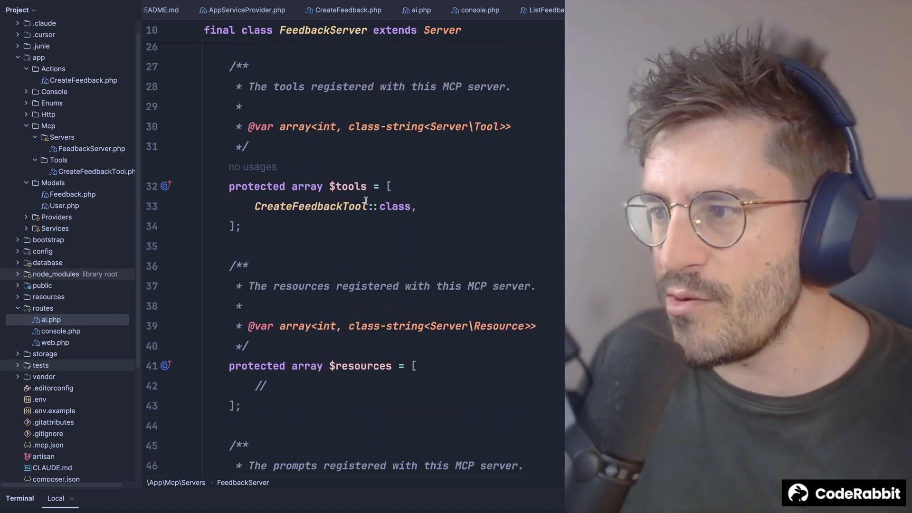
pyautogui.moveTo(310, 206)
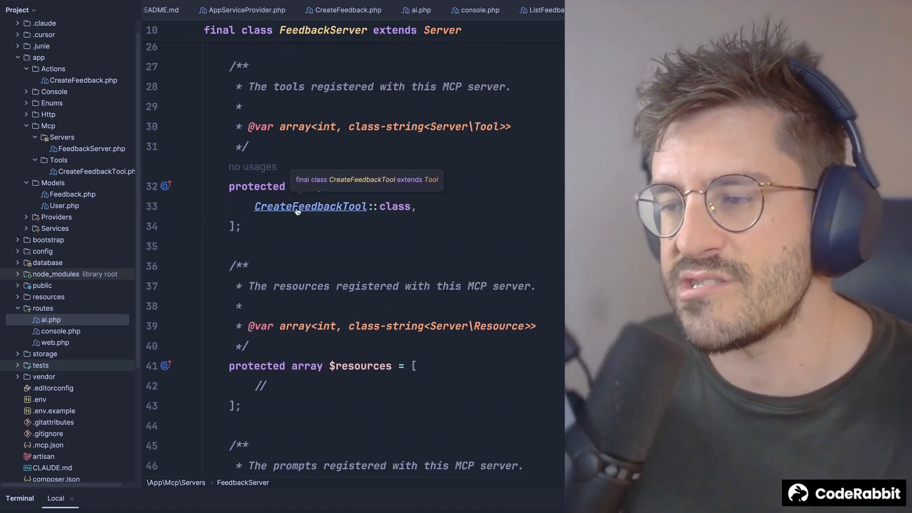
pyautogui.click(310, 206)
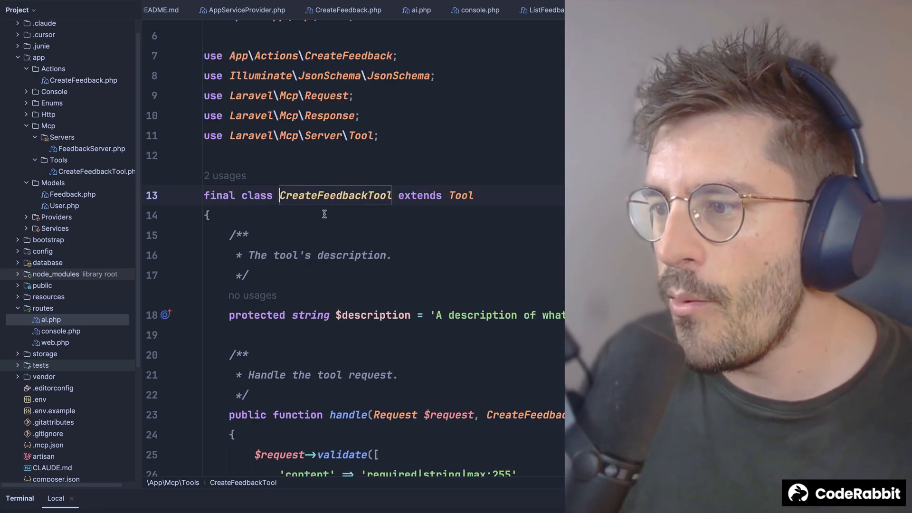
pyautogui.scroll(-3)
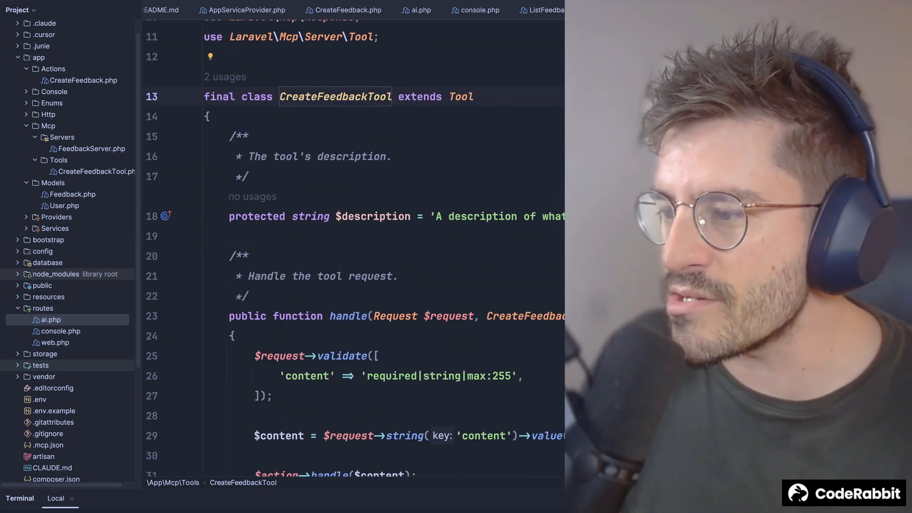
pyautogui.scroll(-3)
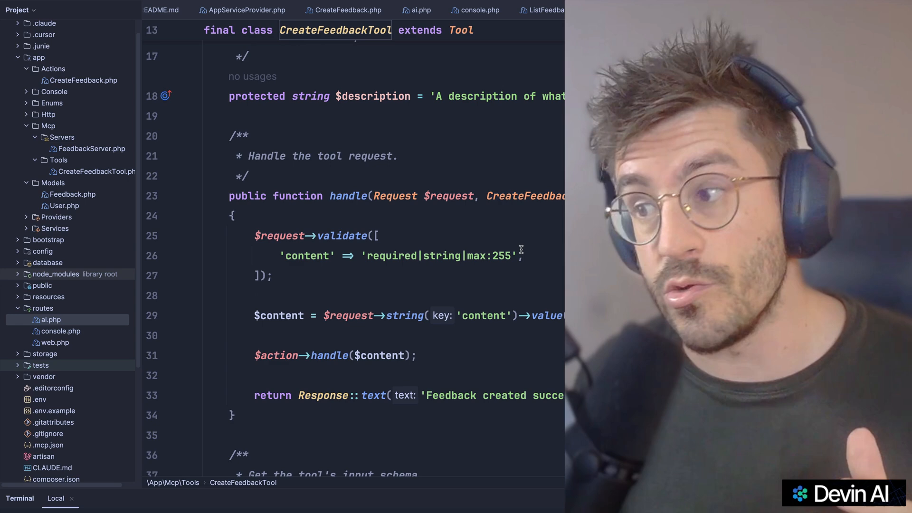
pyautogui.click(395, 196)
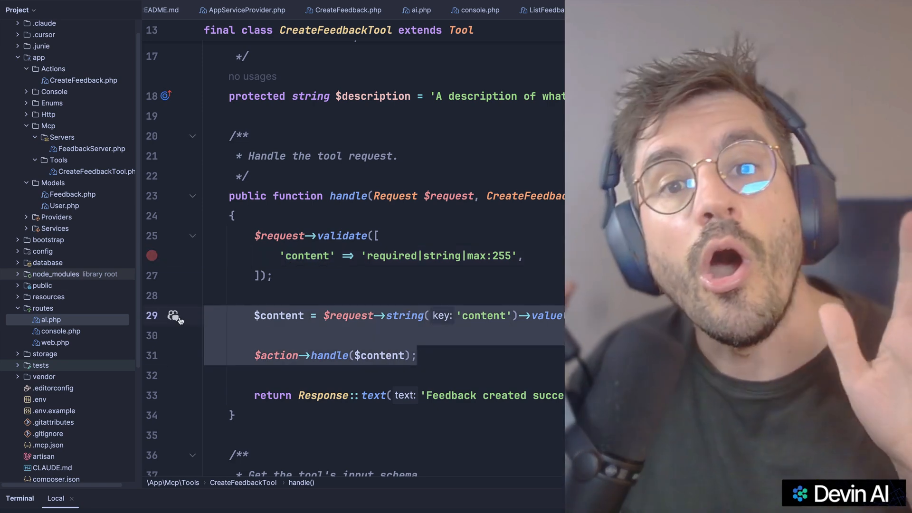
pyautogui.moveTo(173, 314)
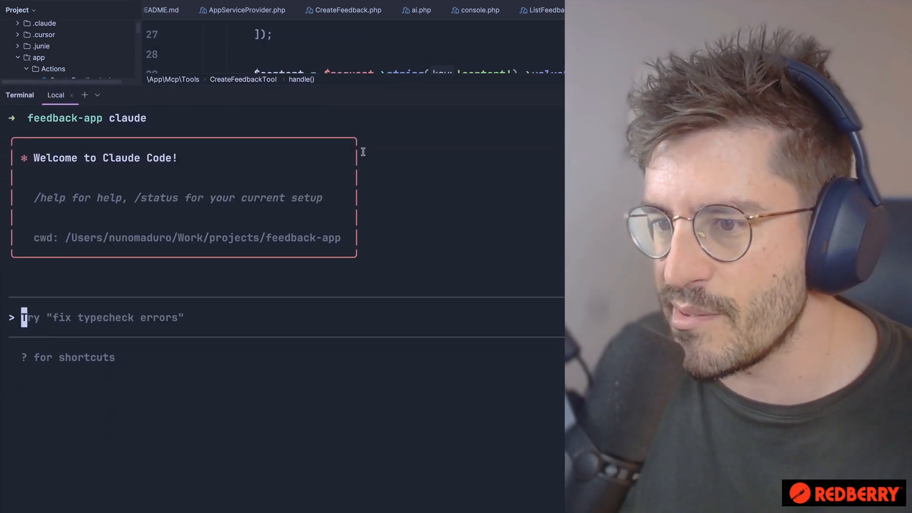
# Begin typing the feedback-reporting prompt ('Rep... the') into the Claude Code session
pyautogui.write('Report to Nuno tha')
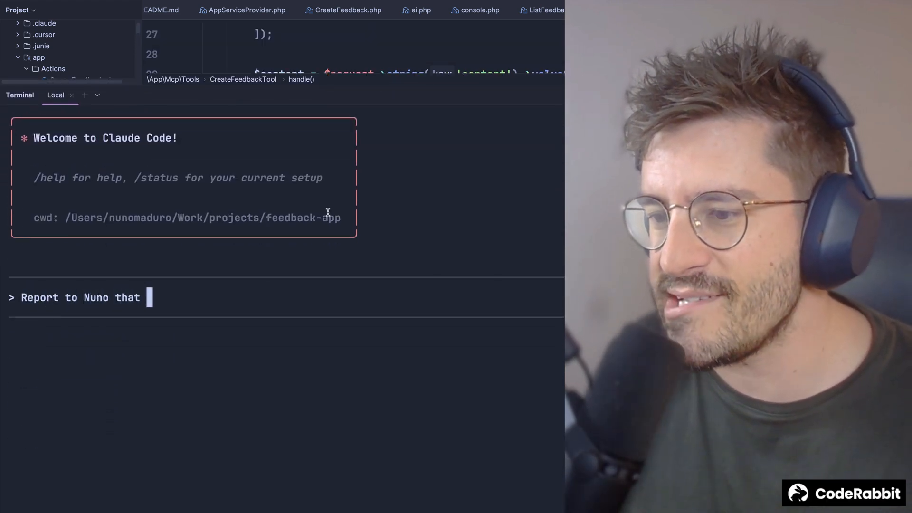
pyautogui.write('the')
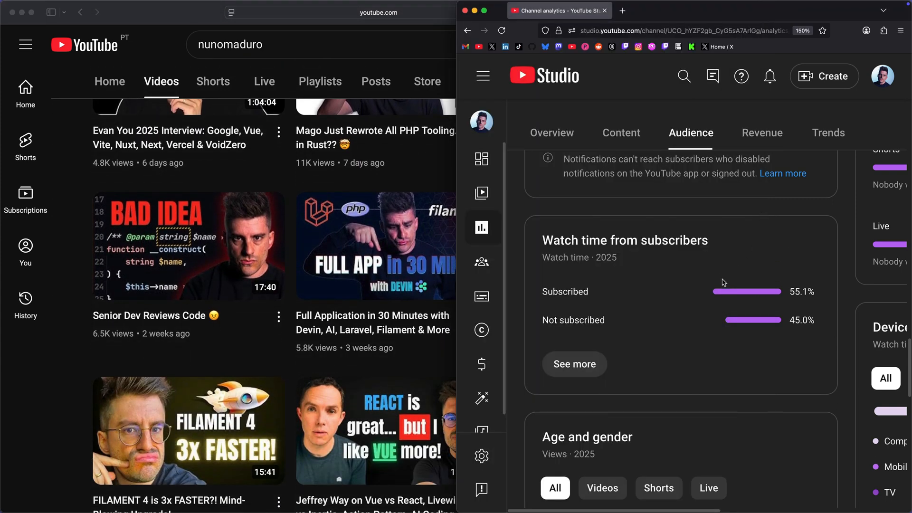
pyautogui.moveTo(764, 332)
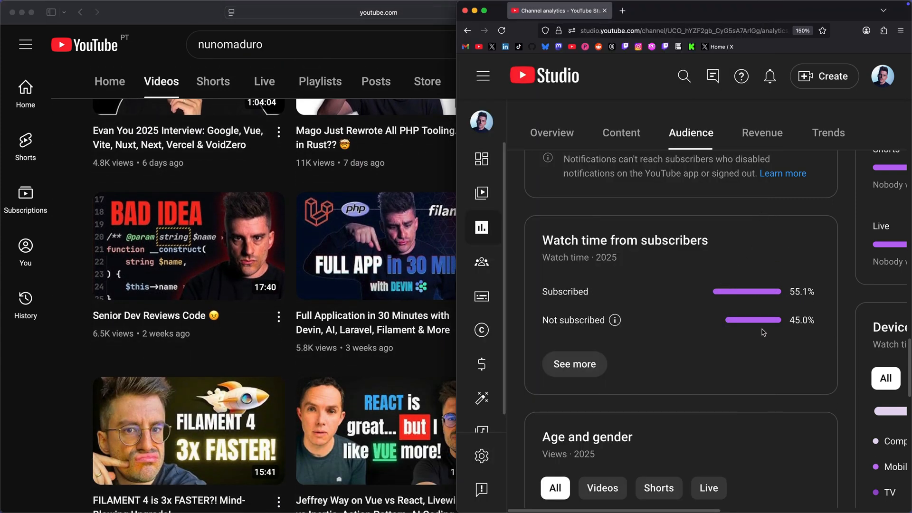
pyautogui.moveTo(429, 175)
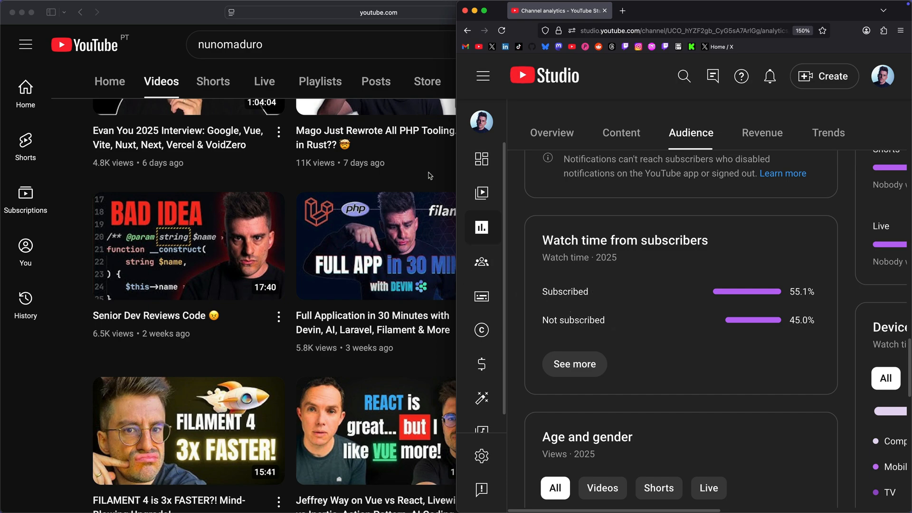